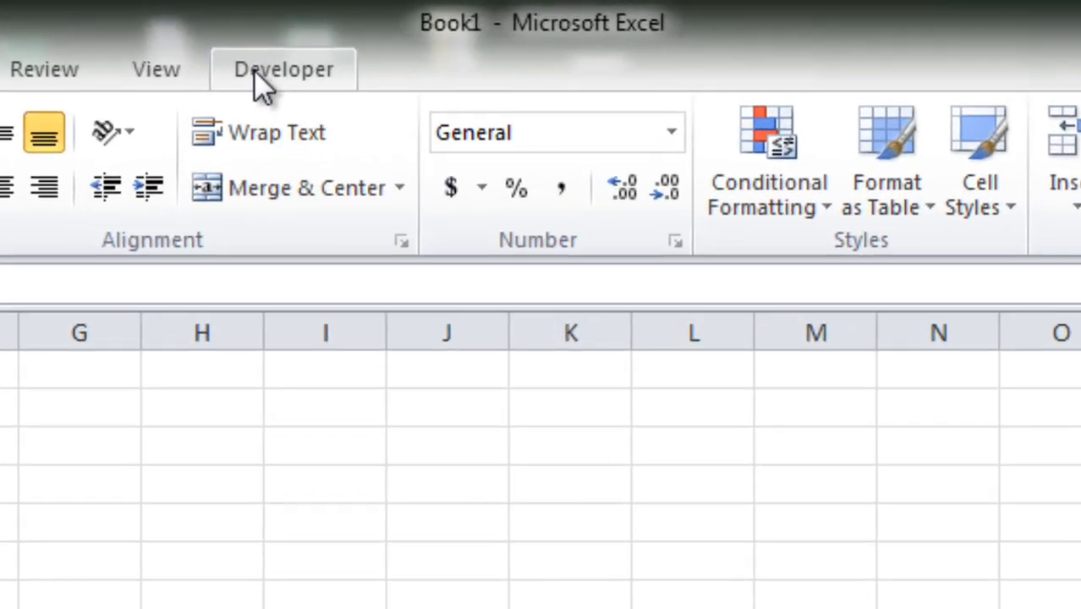
Step: Open the Visual Basic editor from the Developer tab
{"action": "left_click", "coordinate": [283, 69]}
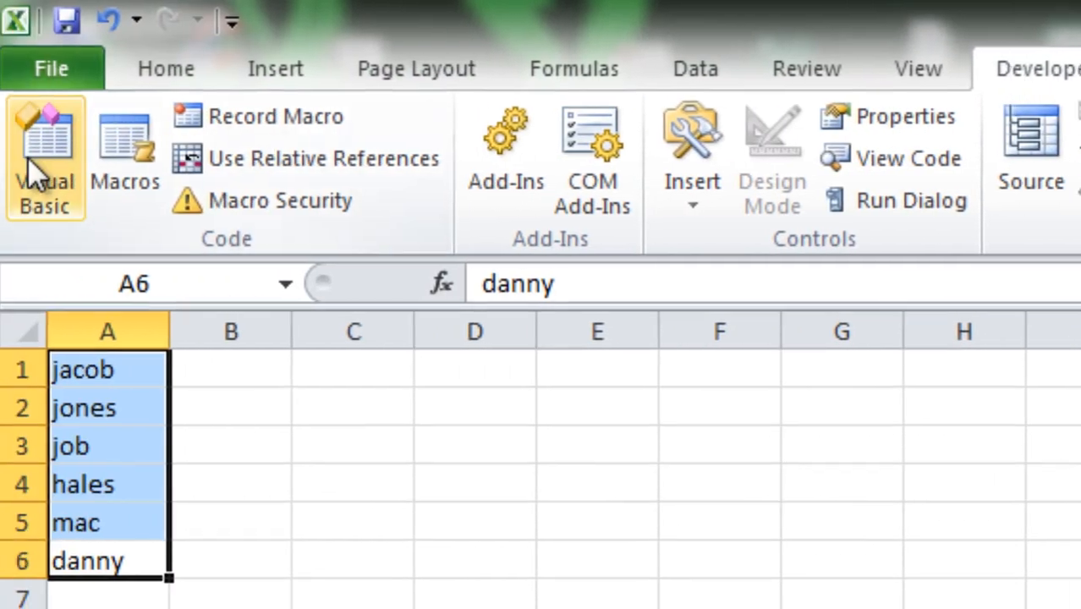
{"action": "left_click", "coordinate": [350, 168]}
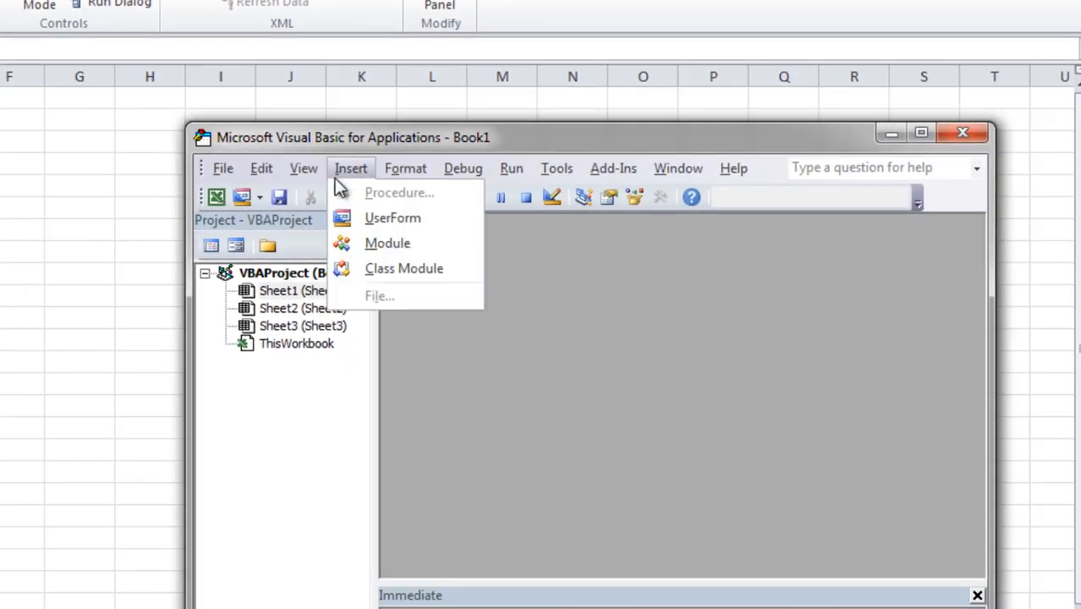
Step: Insert a module with the AddTextOnLeft macro and run it
{"action": "left_click", "coordinate": [387, 242]}
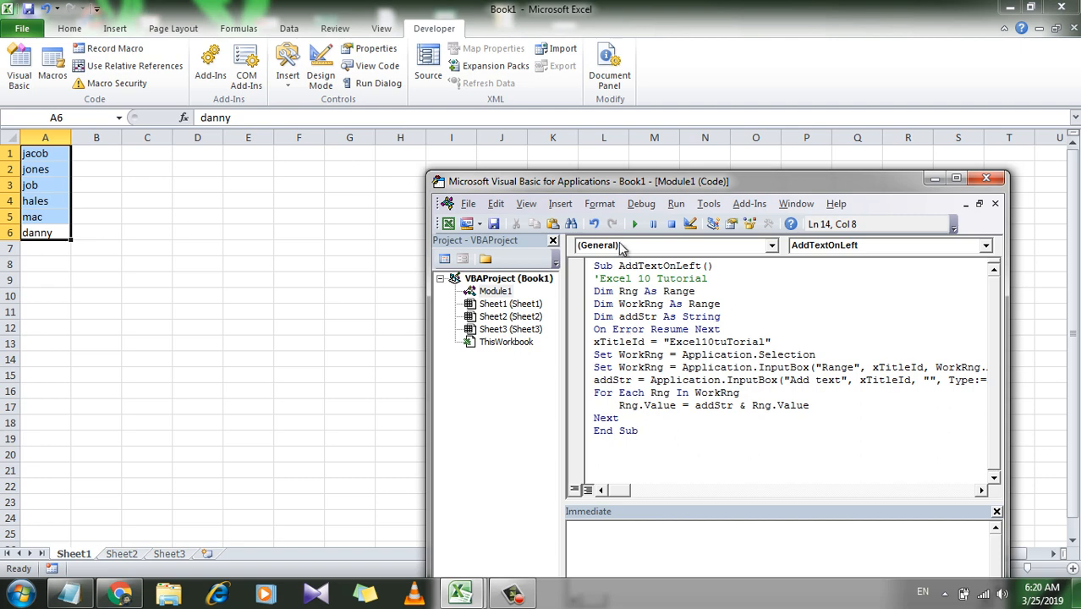
{"action": "left_click", "coordinate": [634, 224]}
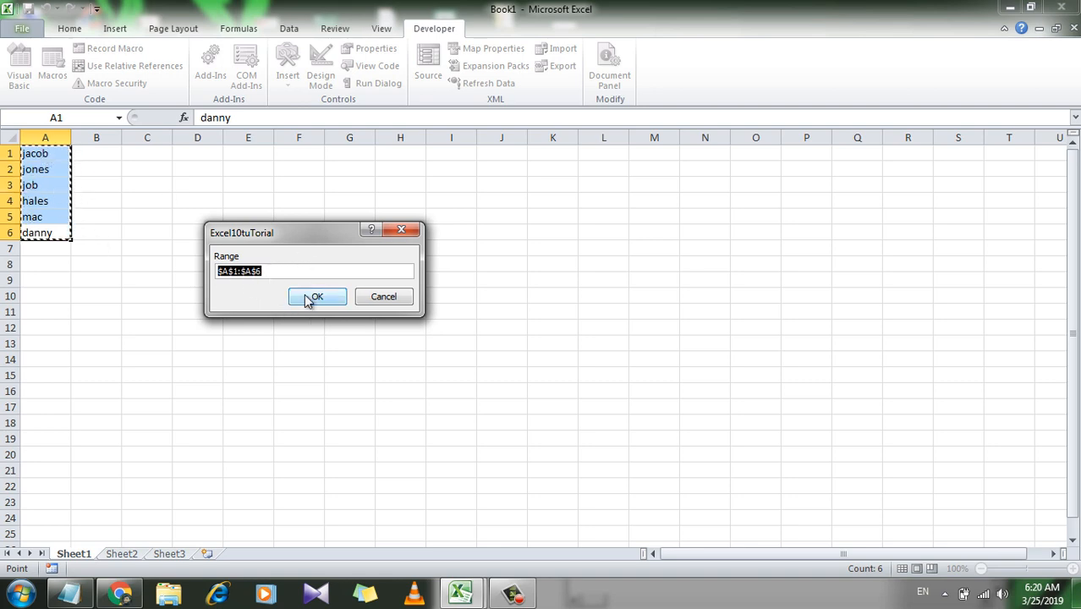
Step: Confirm $A$1:$A$6 as the macro's input range
{"action": "left_click", "coordinate": [317, 296]}
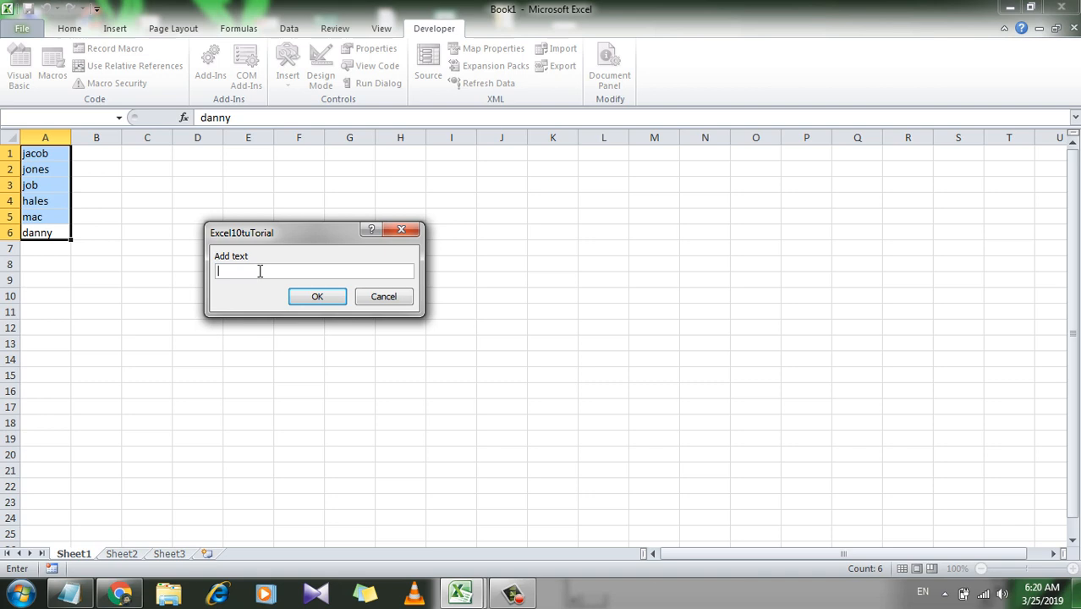
Step: Enter 'Hello ' as the text to add before each name and confirm
{"action": "type", "text": "Hello"}
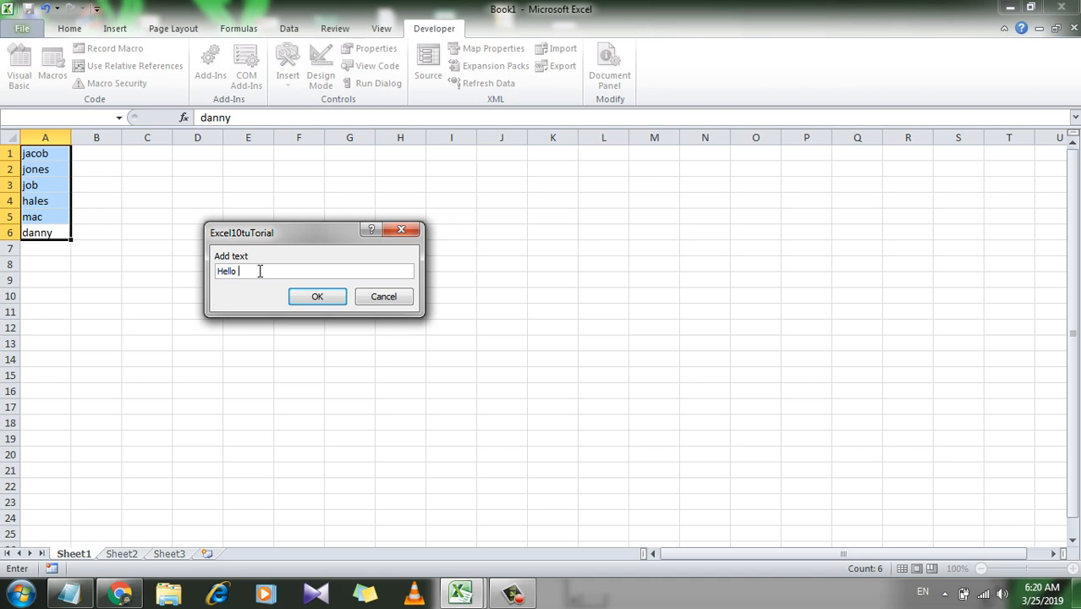
{"action": "left_click", "coordinate": [317, 296]}
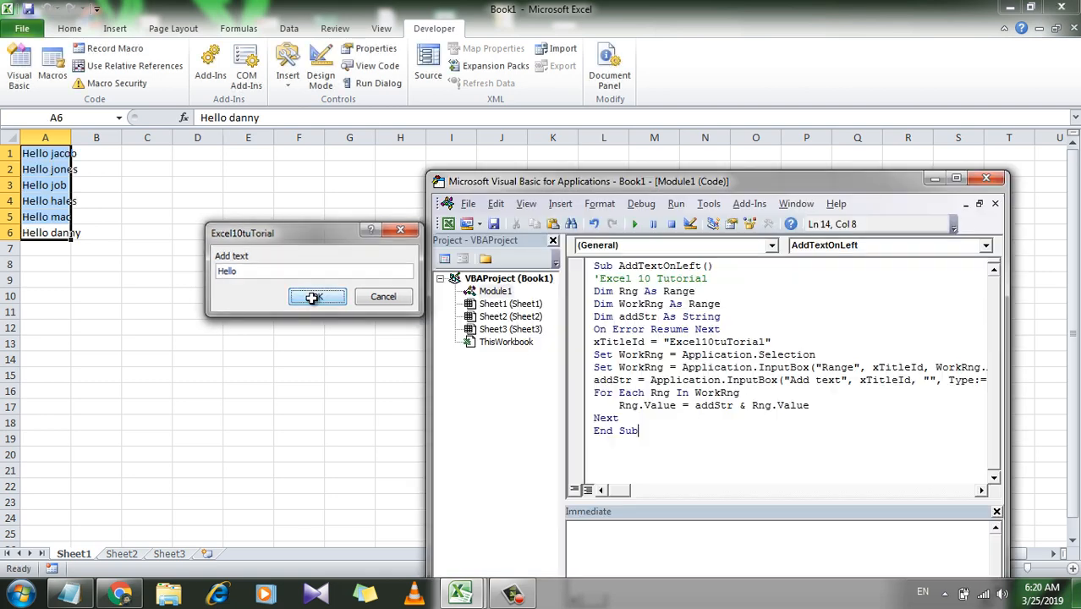
{"action": "left_click", "coordinate": [317, 296]}
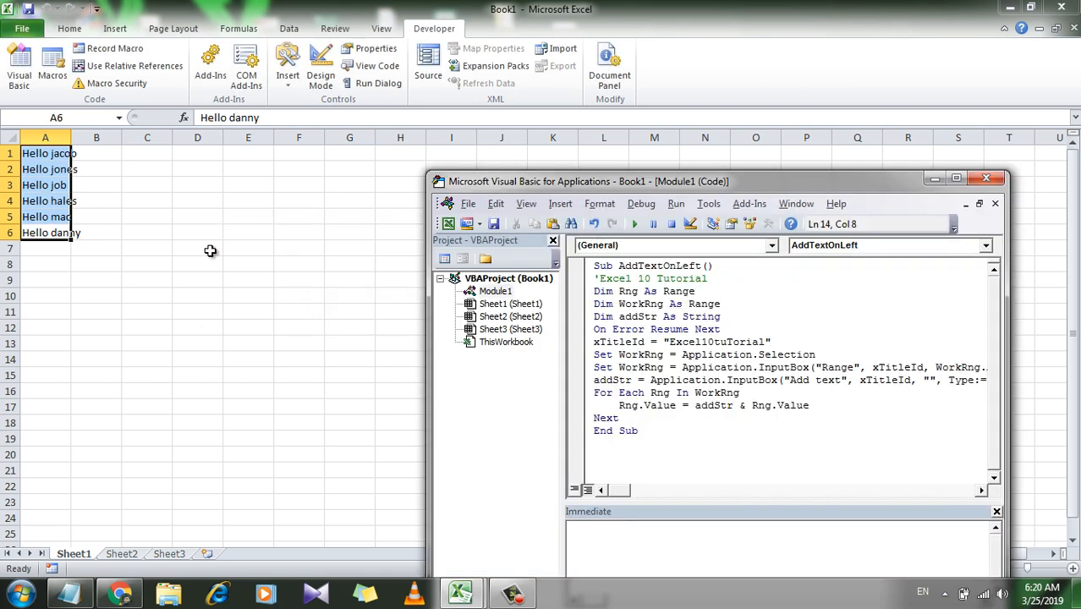